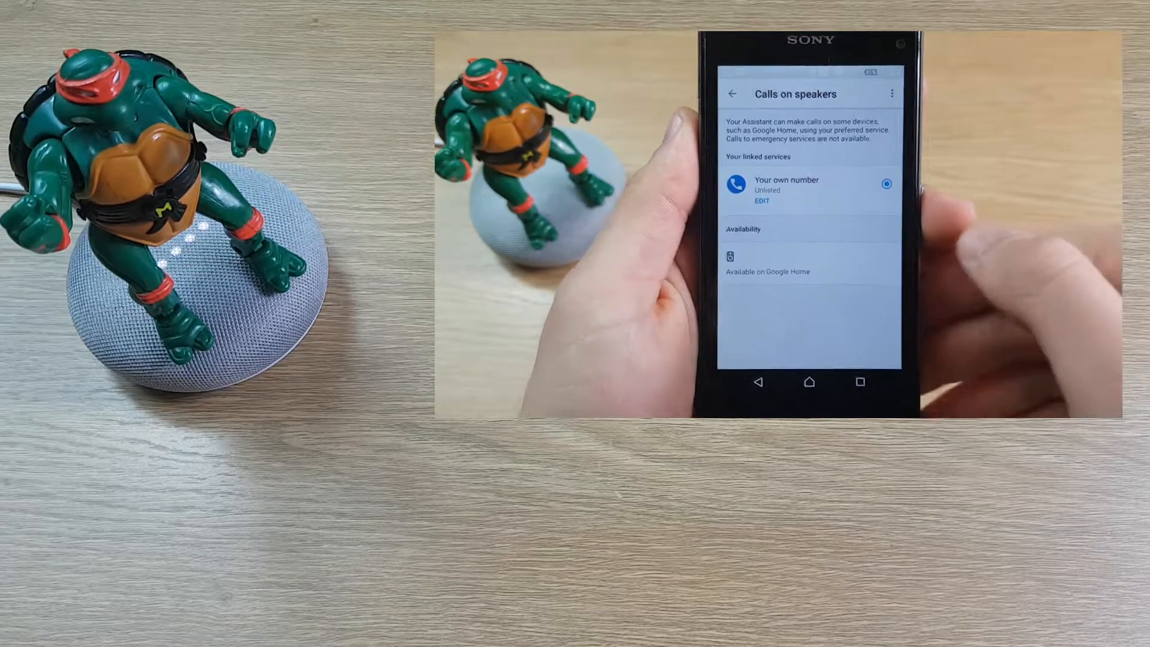
Open the Edit linked number dialog under Your own number on Calls on speakers.
{"action": "left_click", "coordinate": [761, 202]}
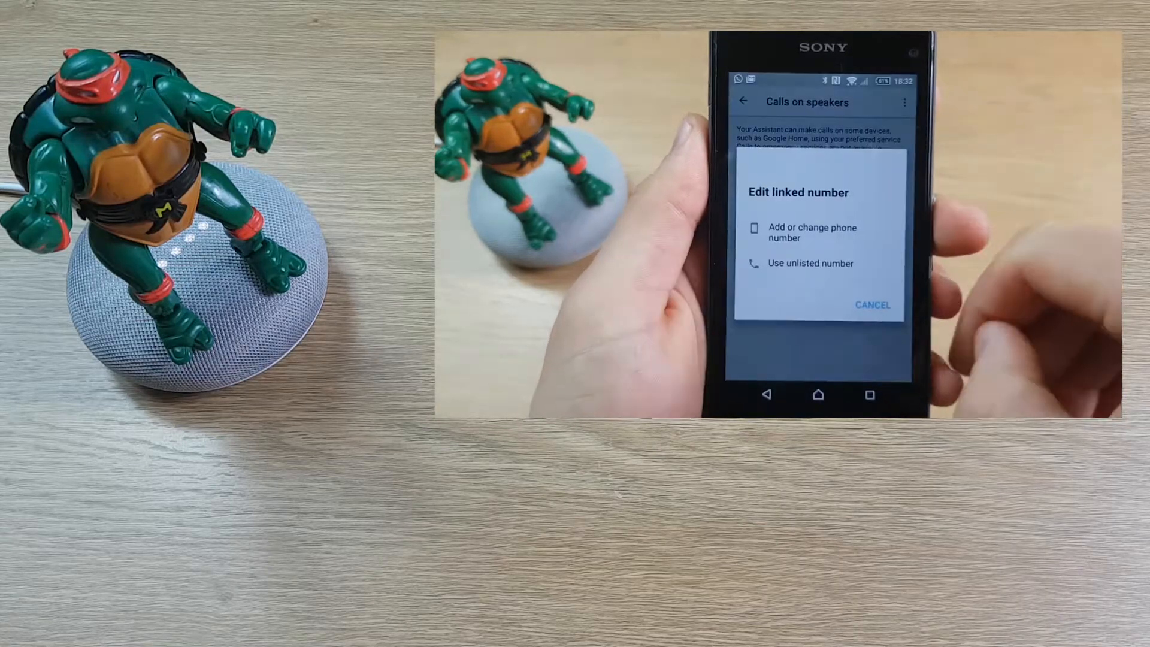